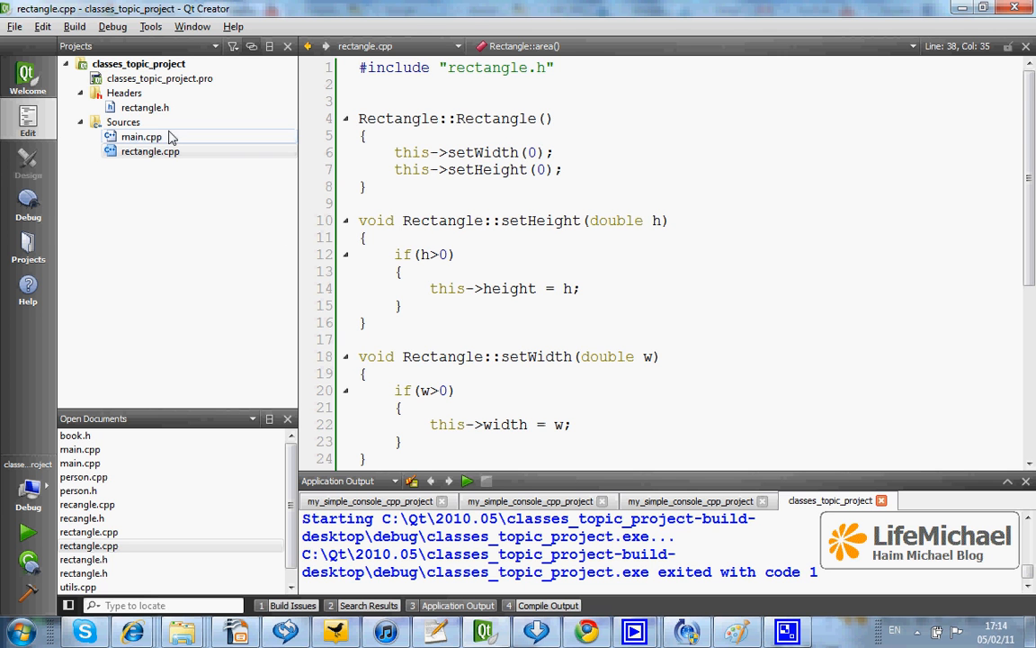
Step: Open rectangle.h and highlight the this->height = h assignment
click(144, 107)
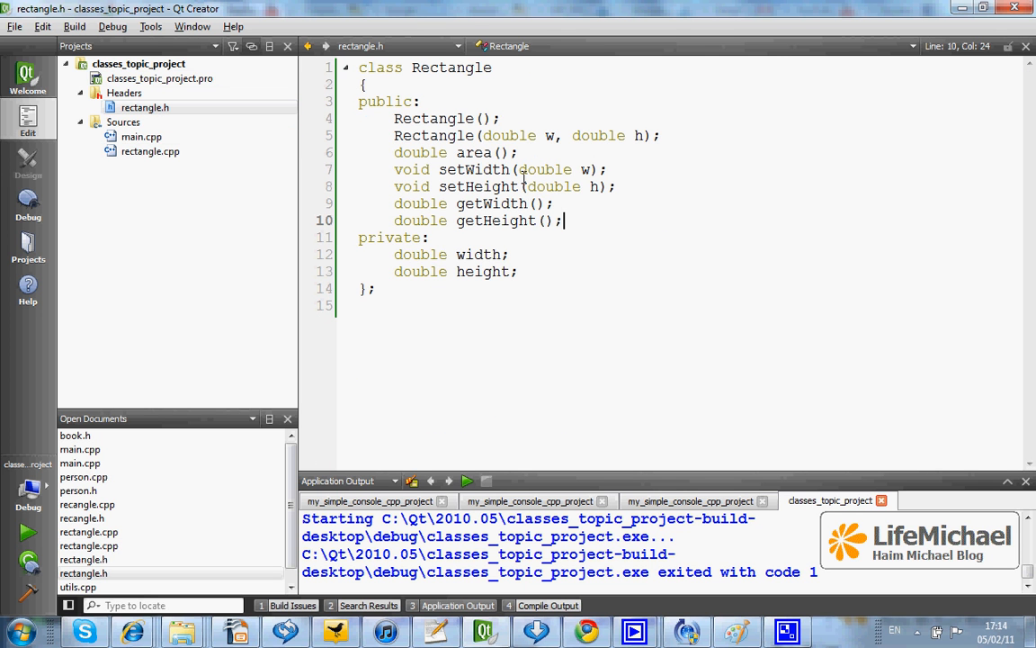
click(151, 151)
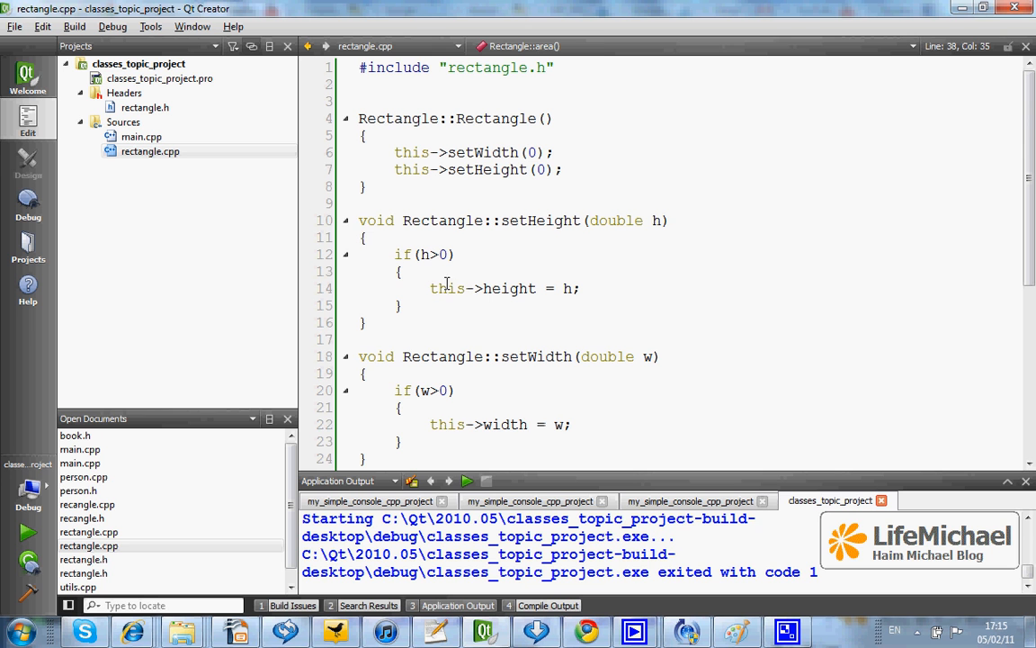
double_click(447, 288)
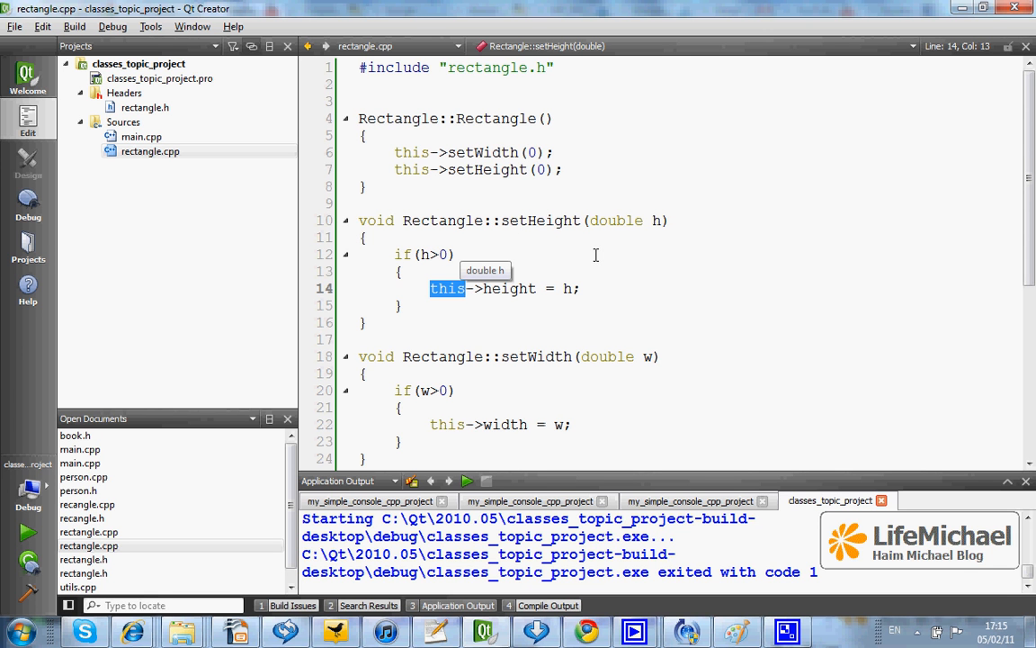
mouse_move(528, 221)
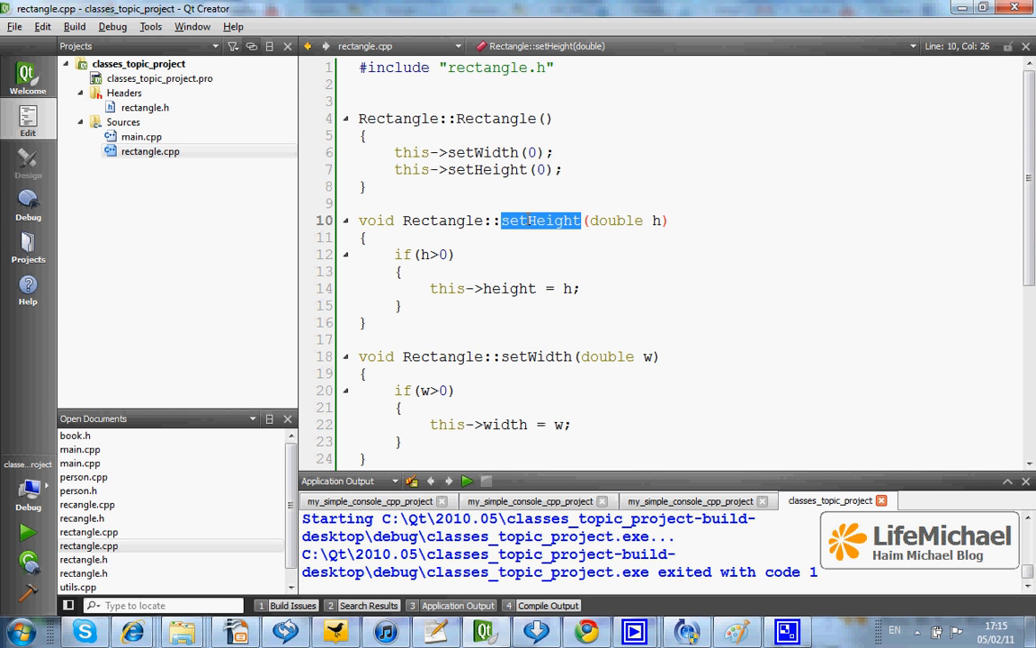
mouse_move(477, 237)
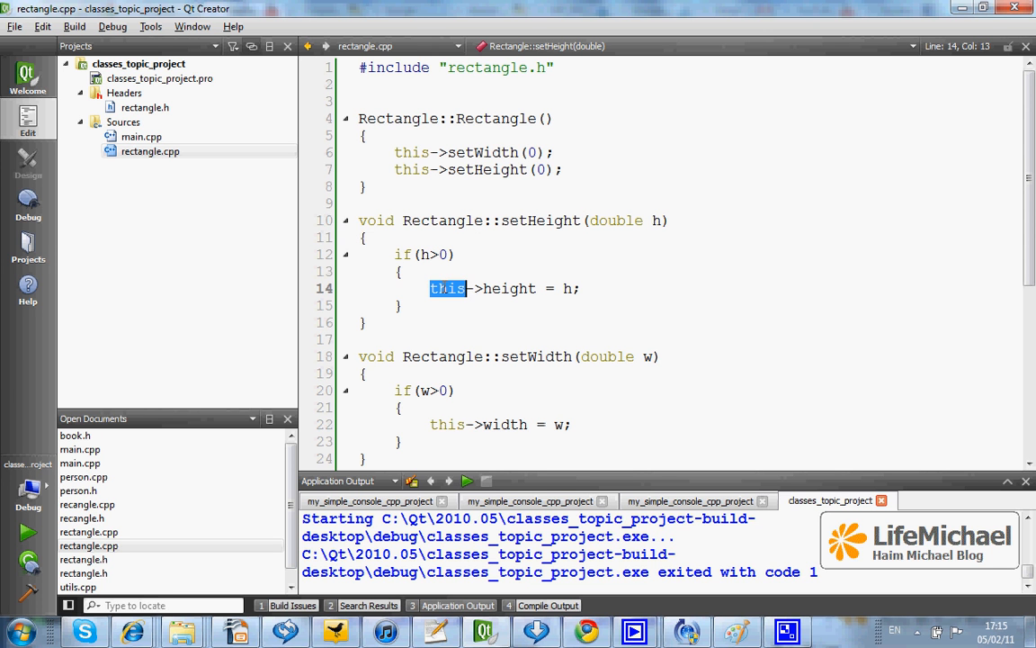
click(432, 288)
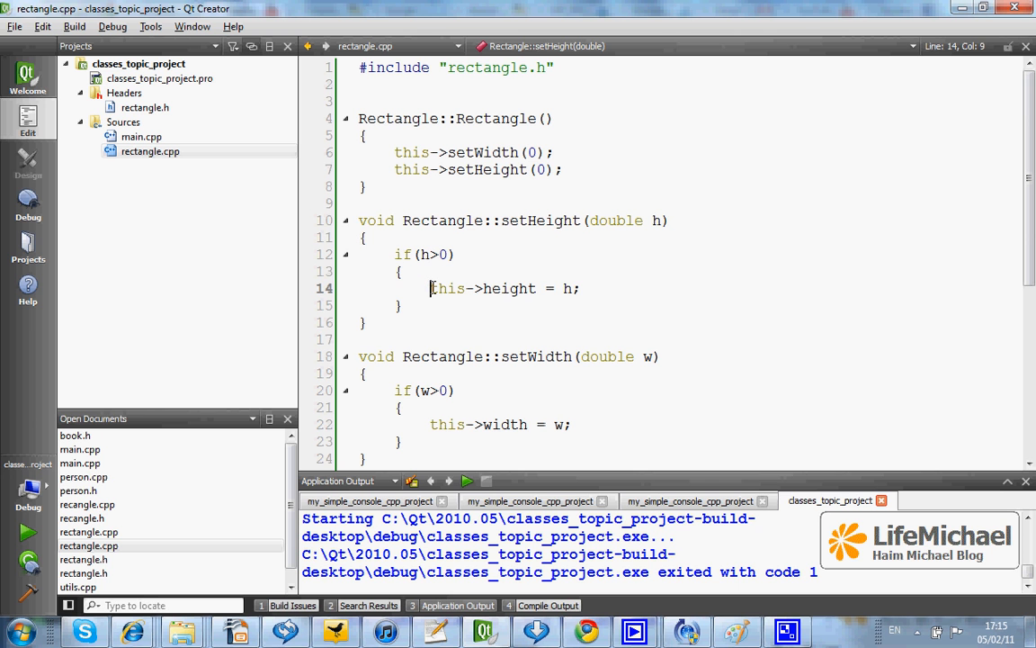
drag(430, 288, 580, 288)
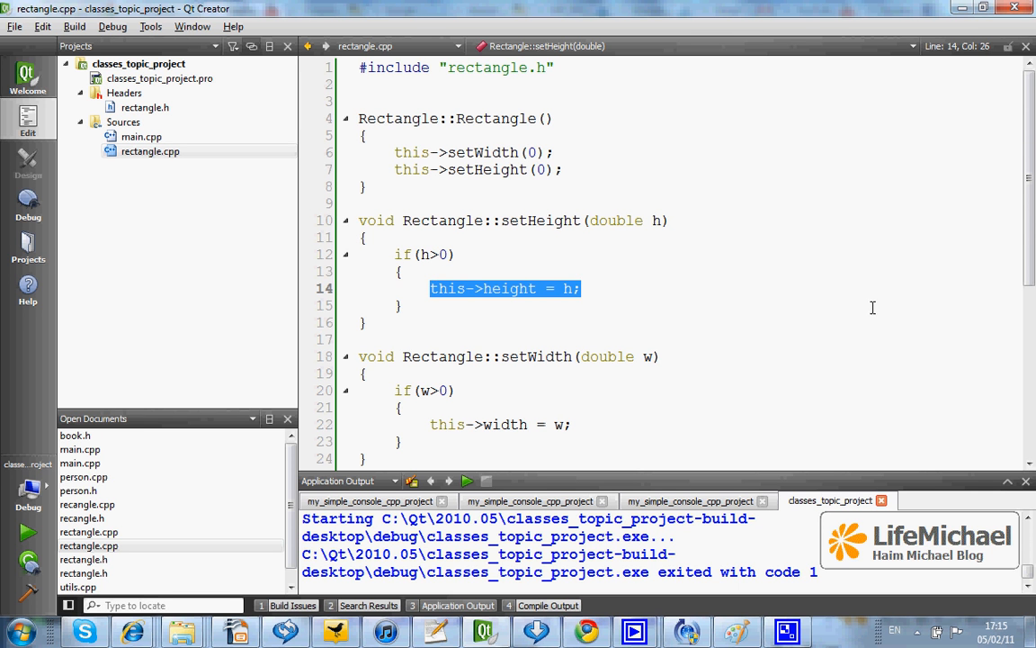
Step: Highlight the area calculation line, then build and run classes_topic_project
scroll(down, 3)
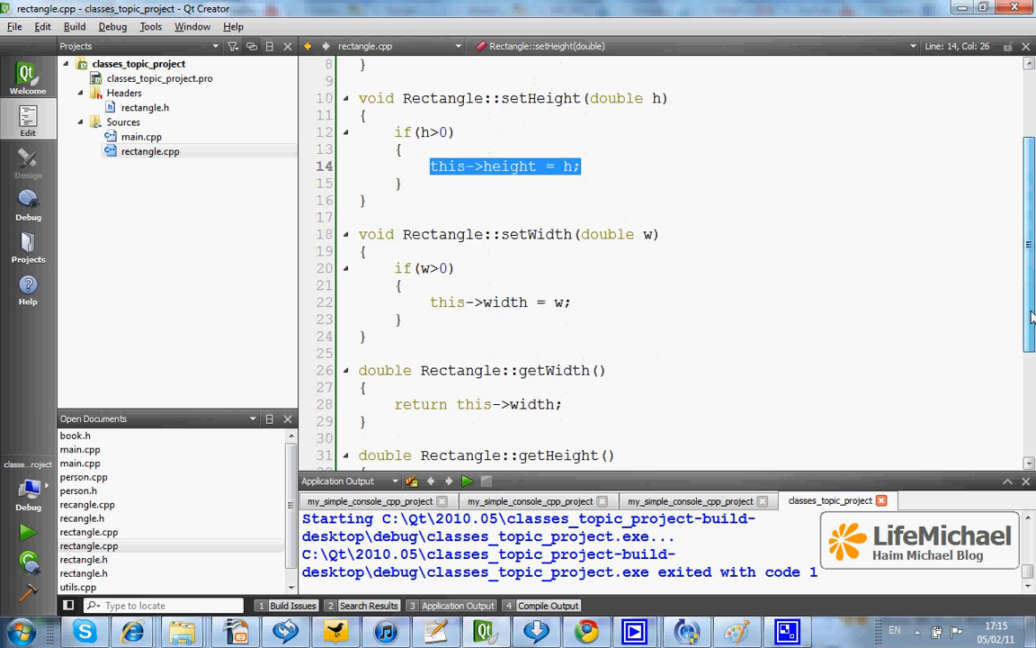
scroll(down, 3)
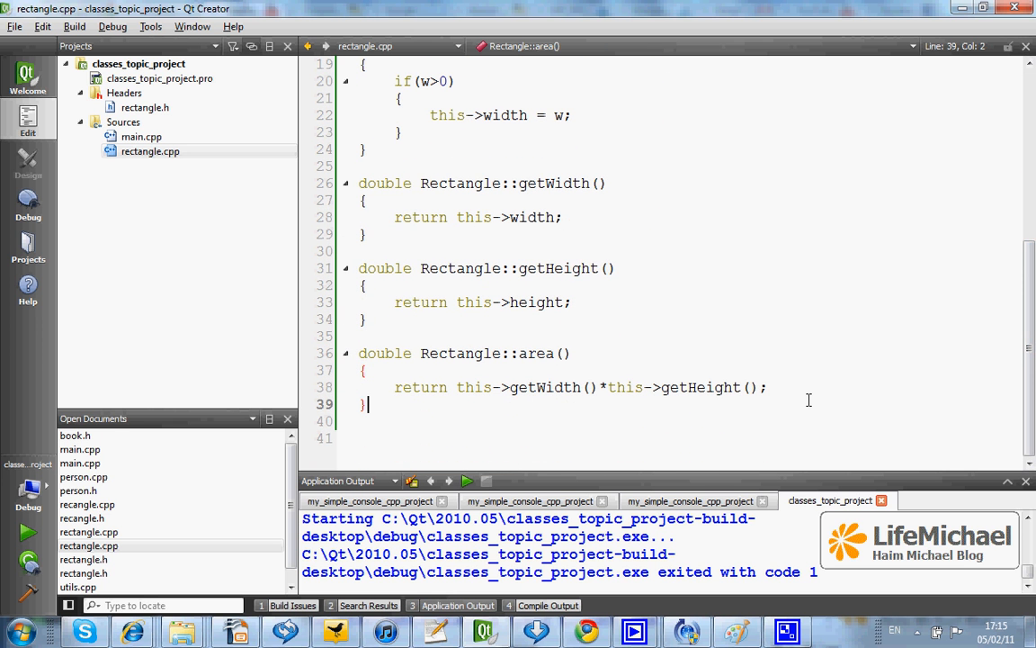
triple_click(580, 387)
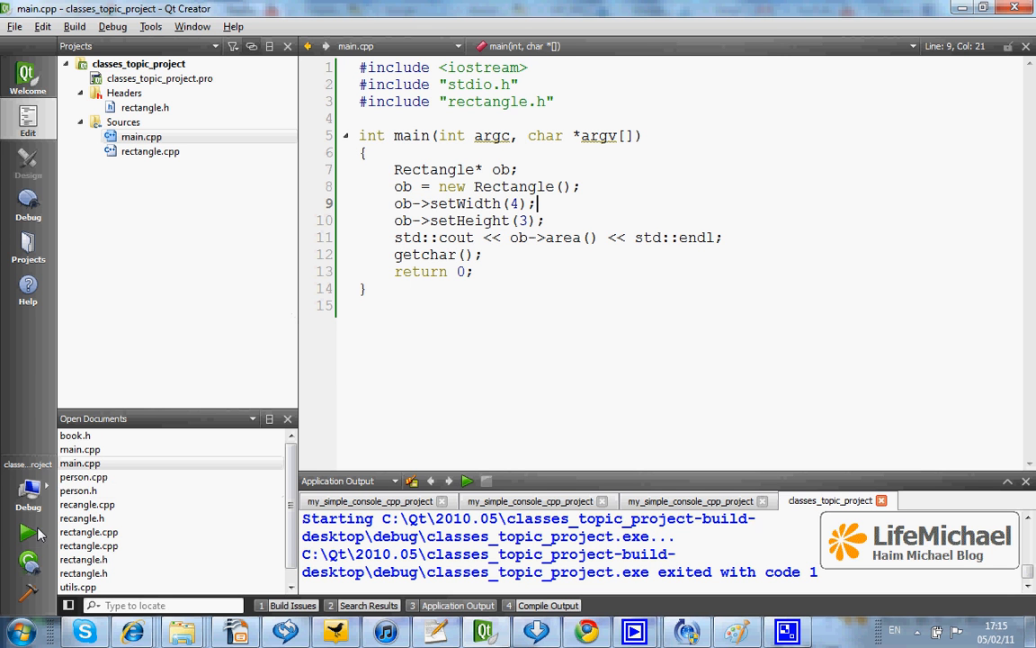
mouse_move(28, 534)
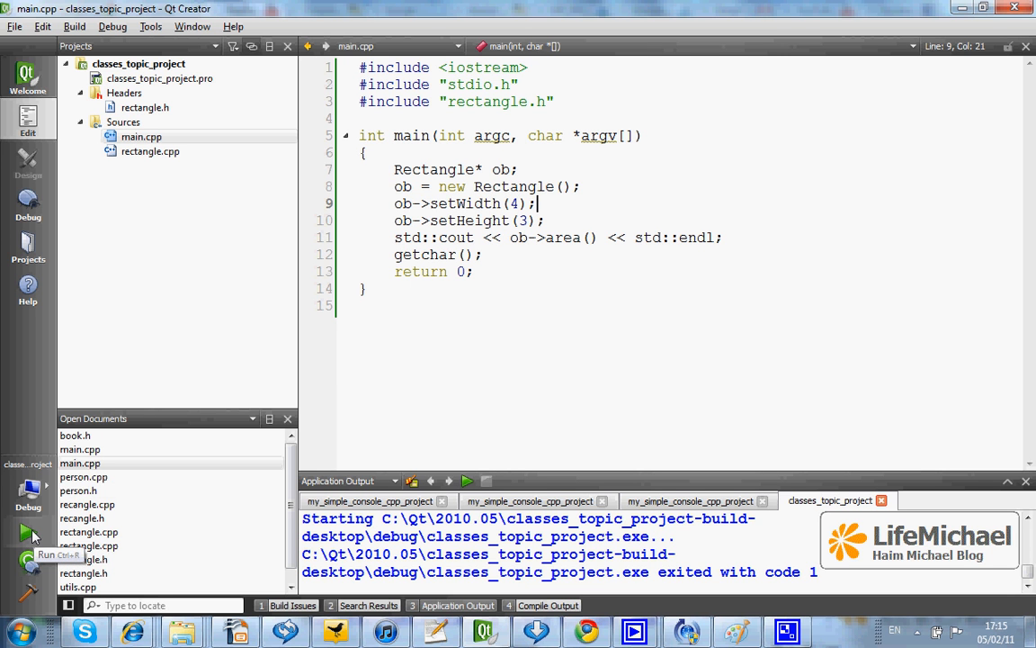
click(27, 532)
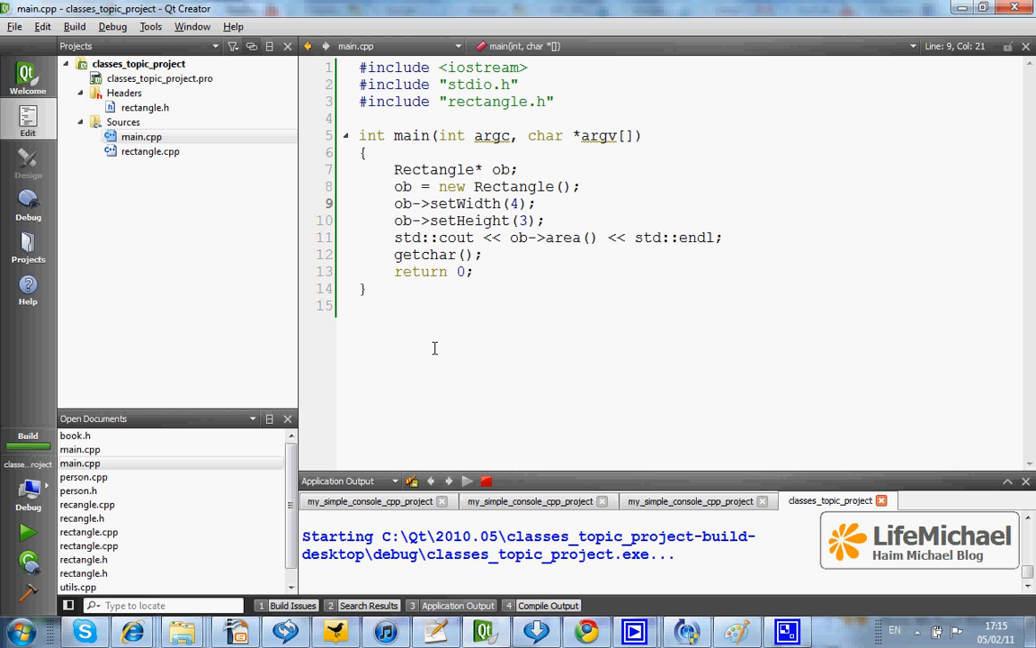